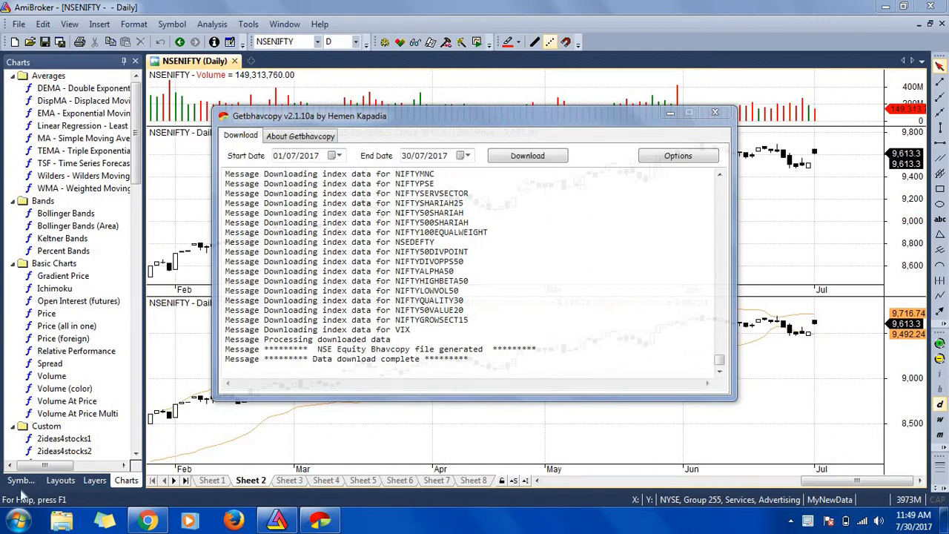
pyautogui.moveTo(294, 129)
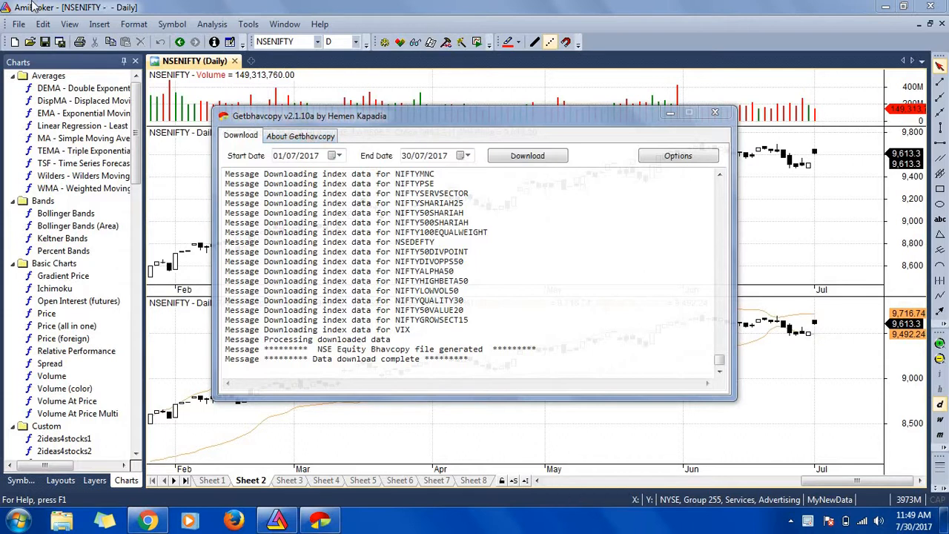
pyautogui.moveTo(308, 163)
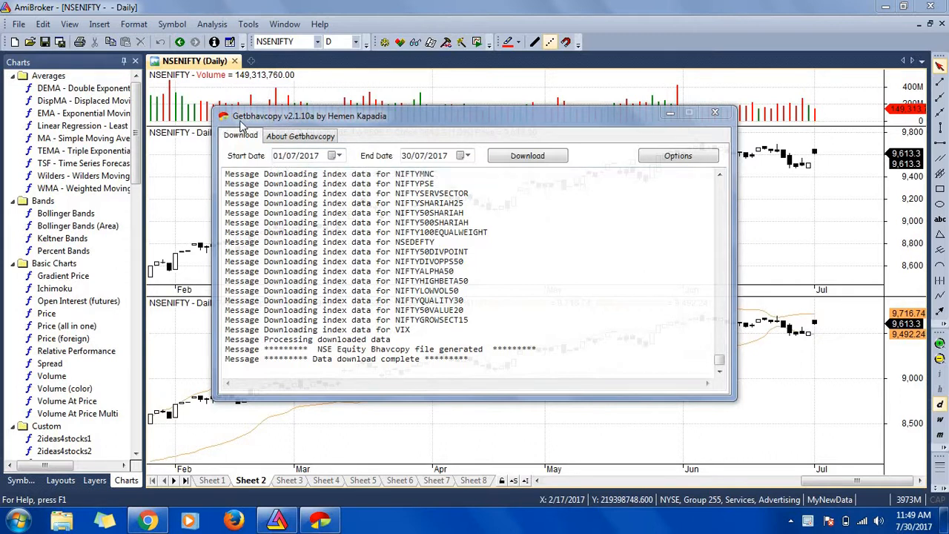
pyautogui.moveTo(258, 122)
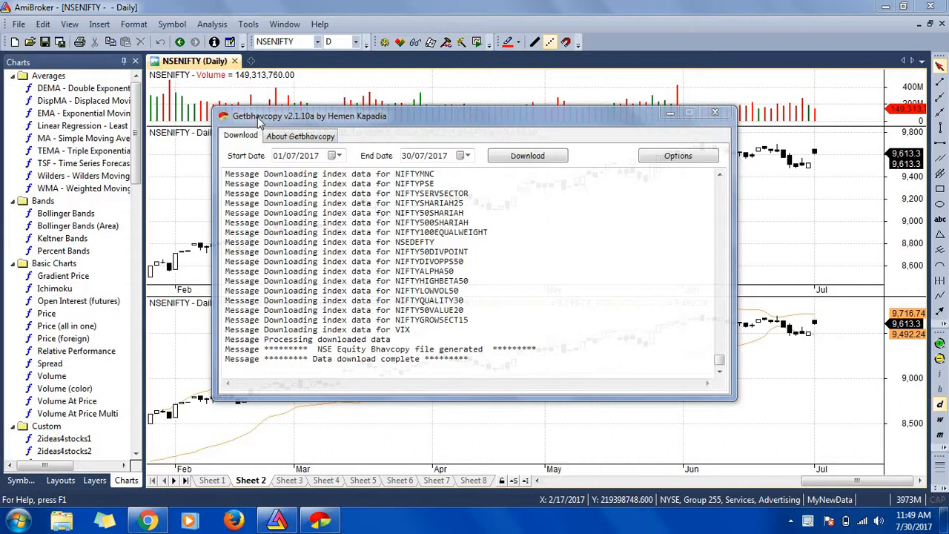
pyautogui.moveTo(332, 120)
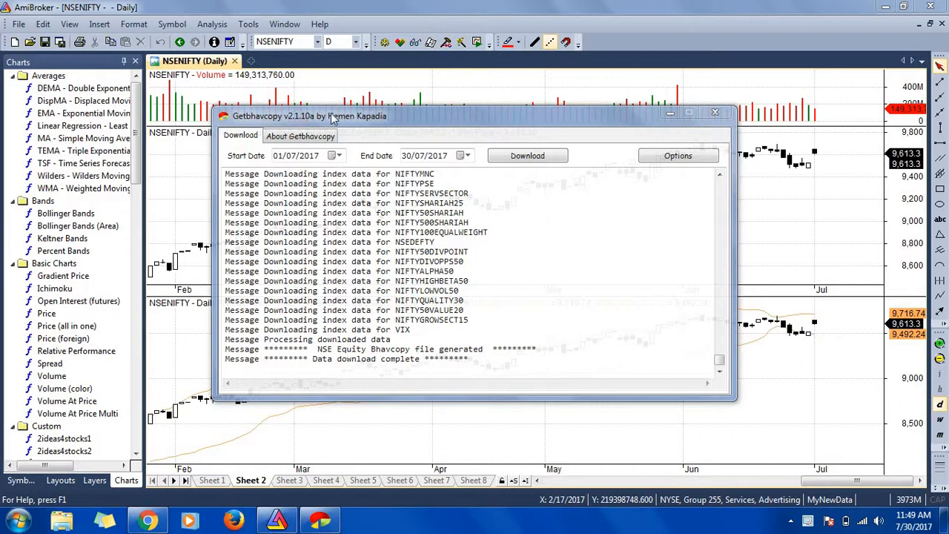
pyautogui.moveTo(363, 125)
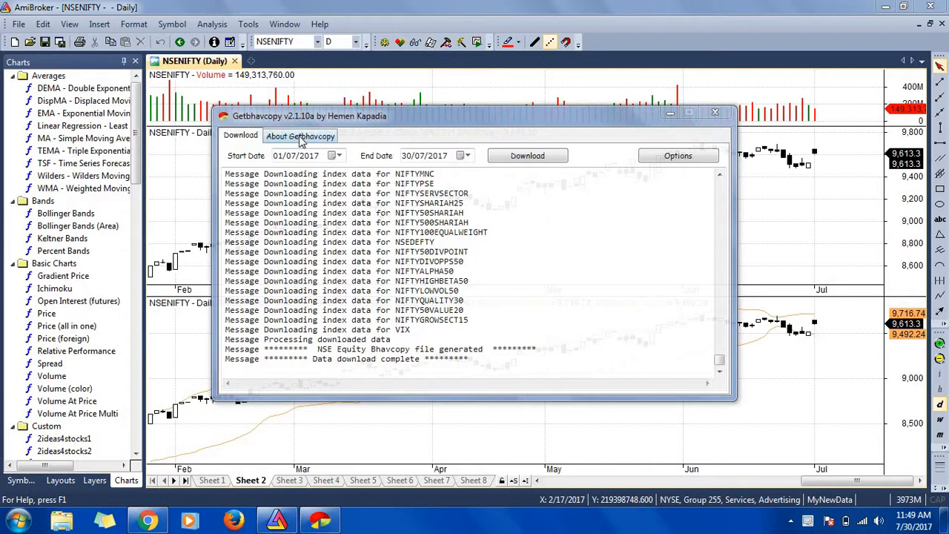
# Show the About Getbhavcopy page with version 2.1.10a, homepage links and donation note.
pyautogui.click(299, 135)
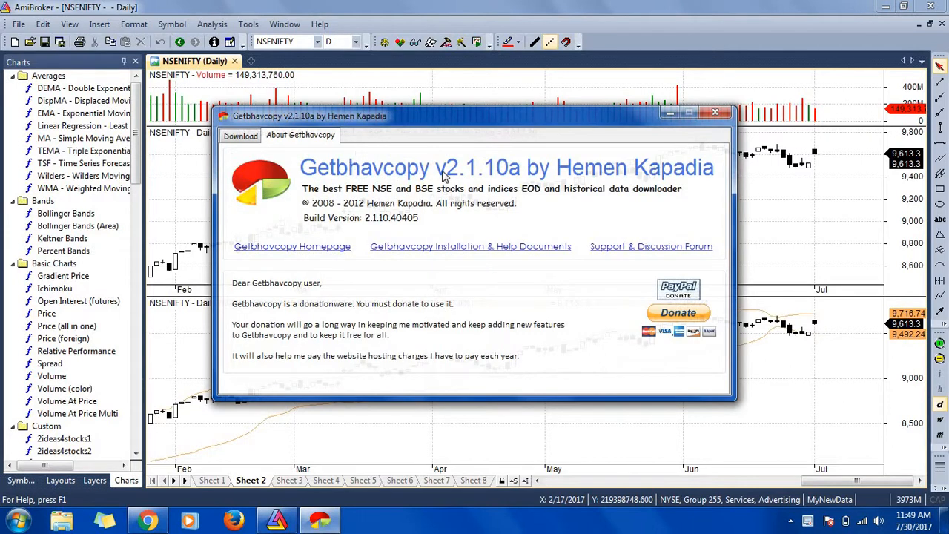
pyautogui.moveTo(496, 181)
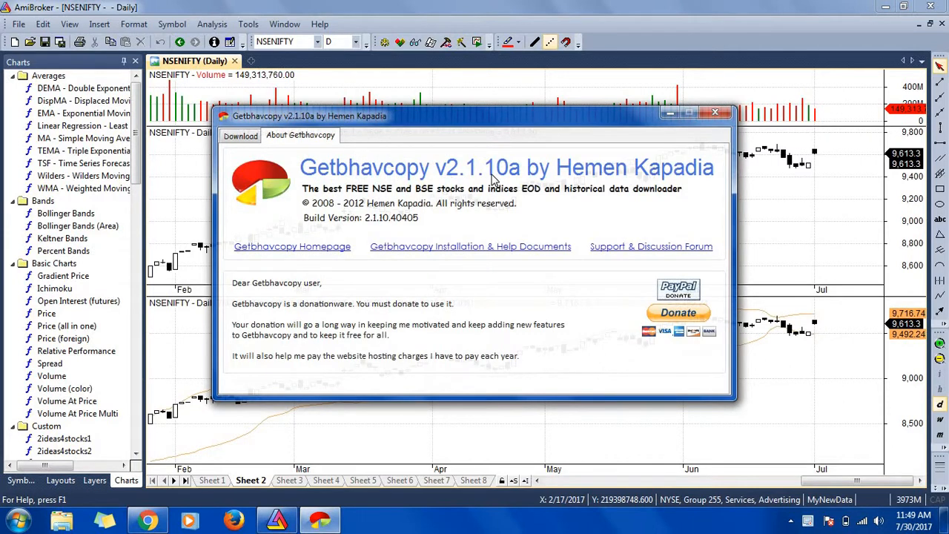
pyautogui.moveTo(522, 172)
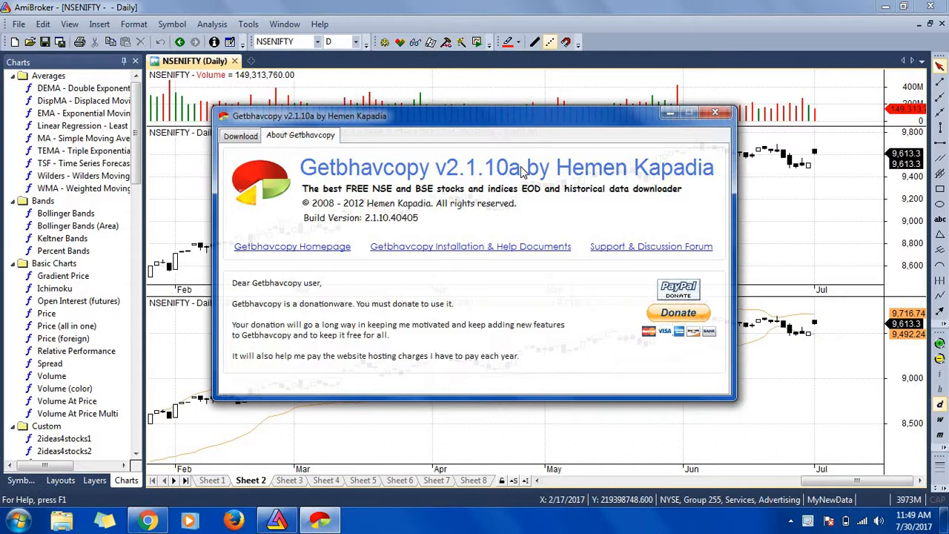
pyautogui.moveTo(512, 195)
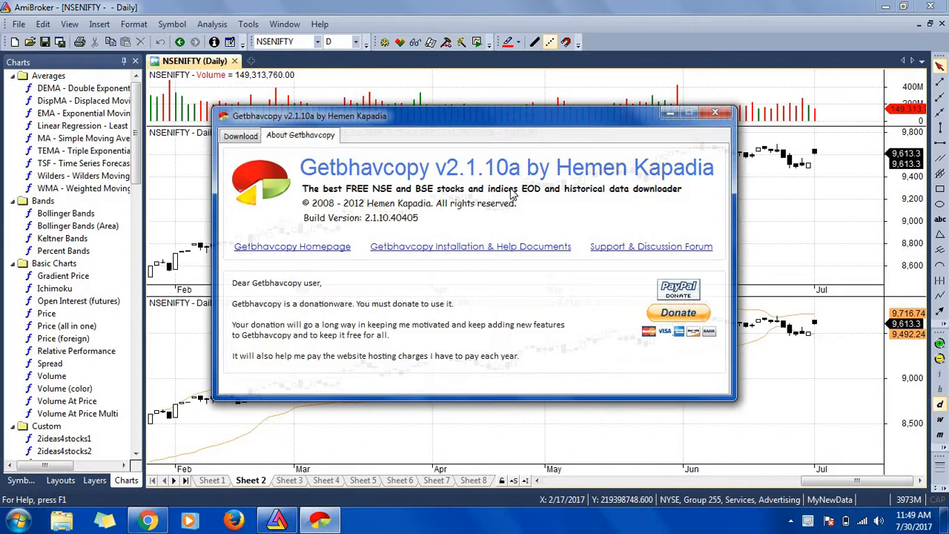
pyautogui.moveTo(567, 199)
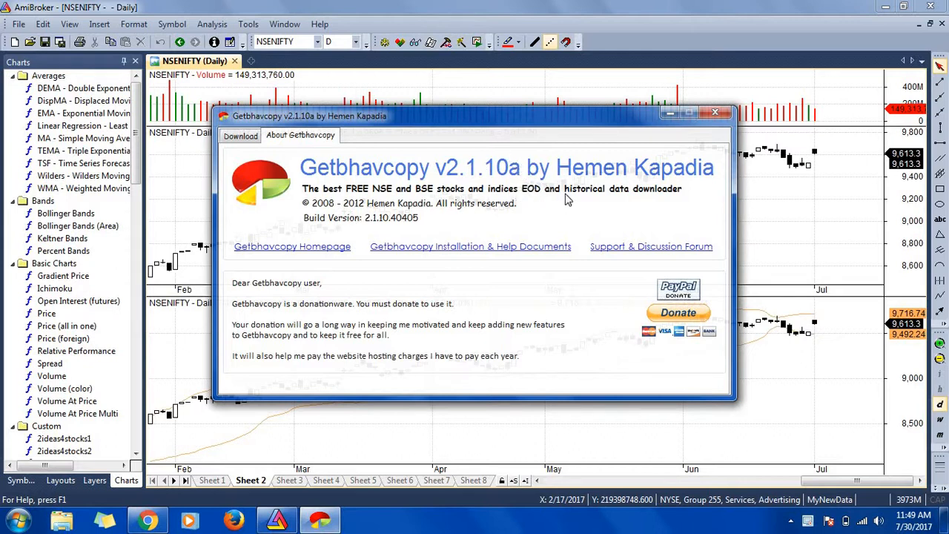
pyautogui.moveTo(531, 156)
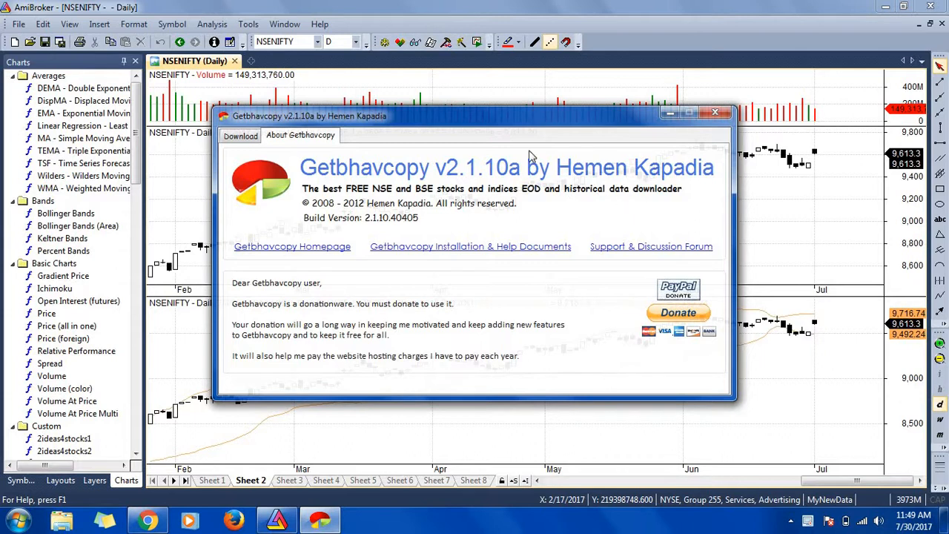
# Return to the Download page showing the completed July 2017 index data log.
pyautogui.click(241, 136)
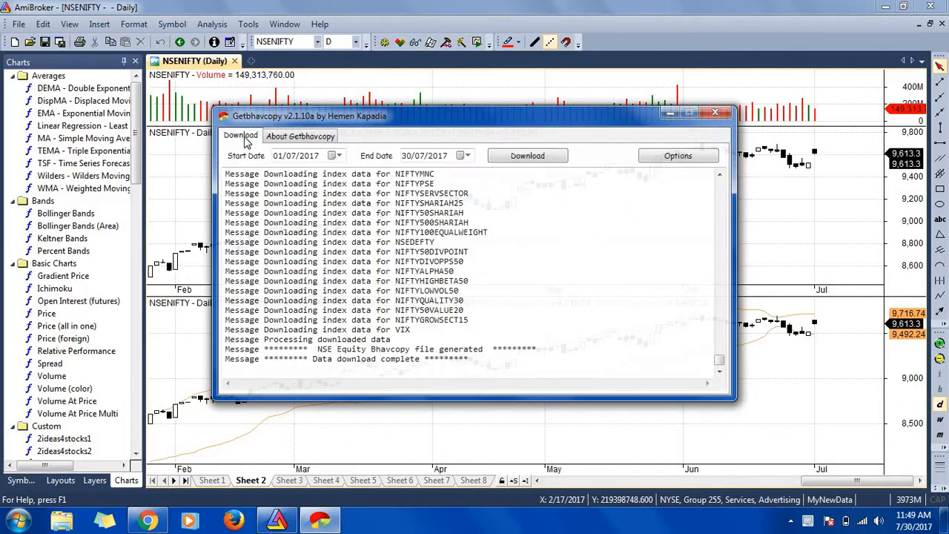
pyautogui.moveTo(338, 151)
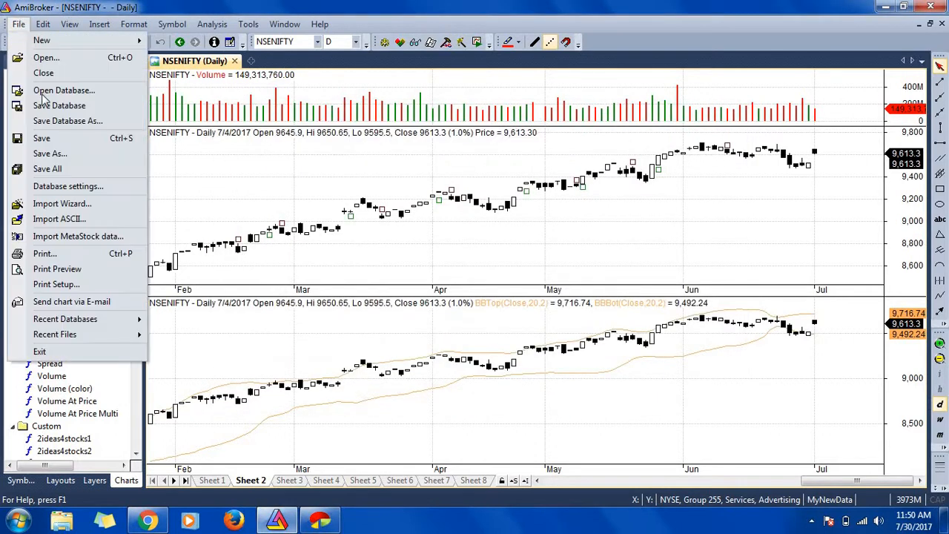
pyautogui.moveTo(818, 156)
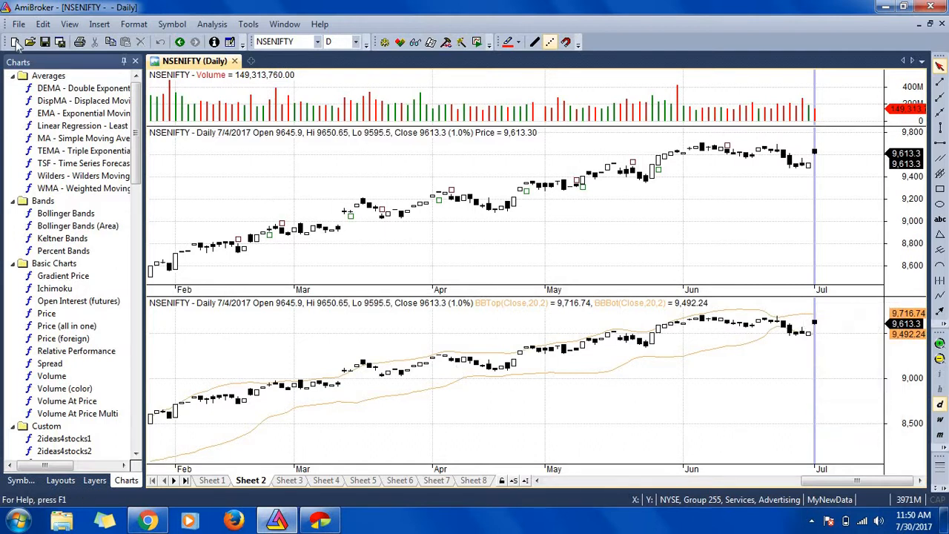
# Import the 2017-07 NSE-EQ txt files through the Import Wizard so NSENIFTY extends into July.
pyautogui.click(18, 24)
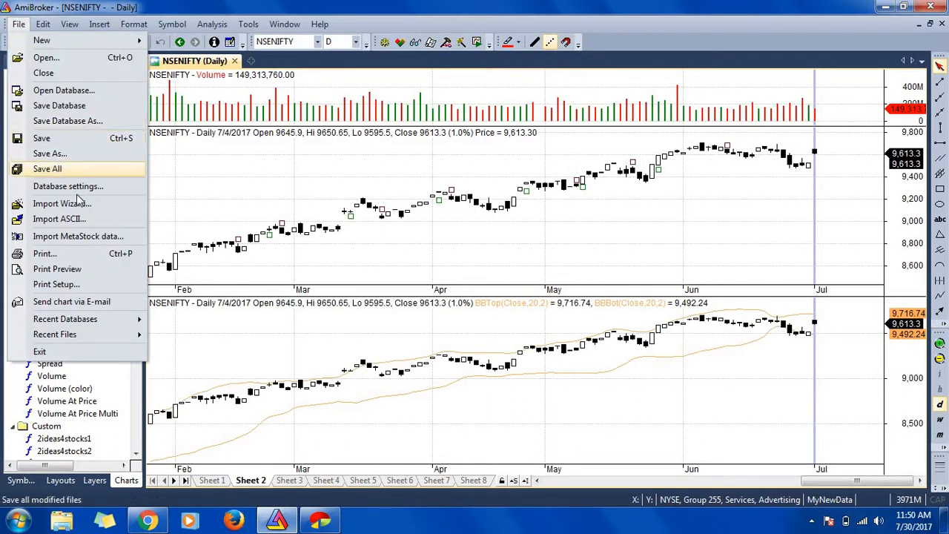
pyautogui.moveTo(62, 203)
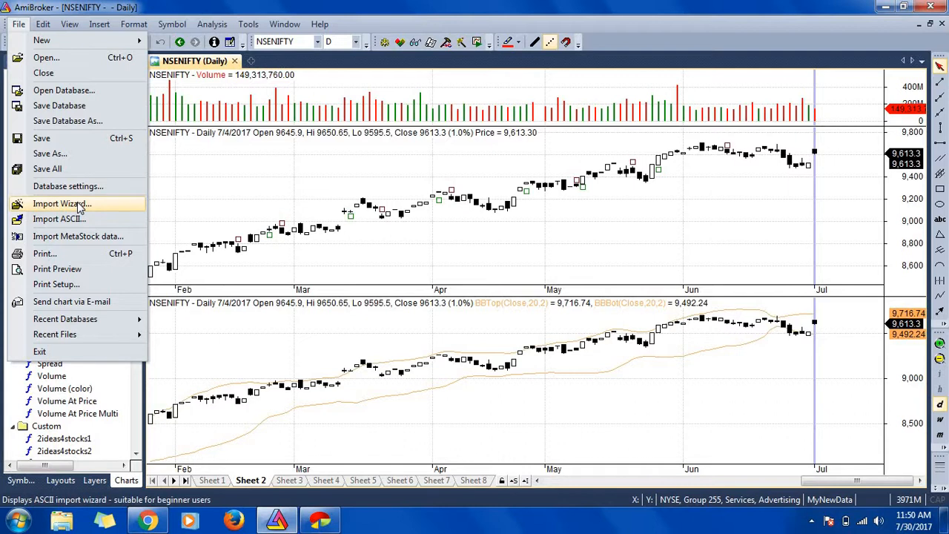
pyautogui.click(63, 203)
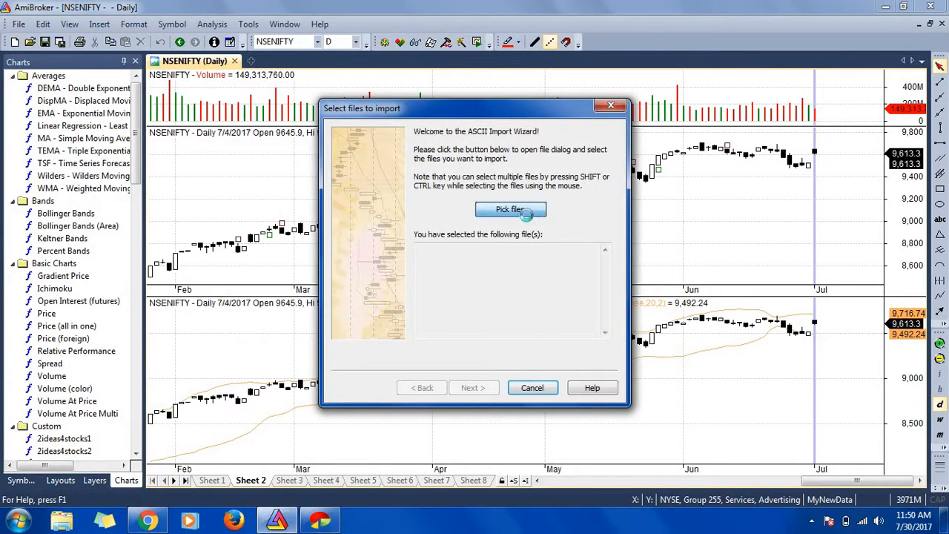
pyautogui.click(510, 209)
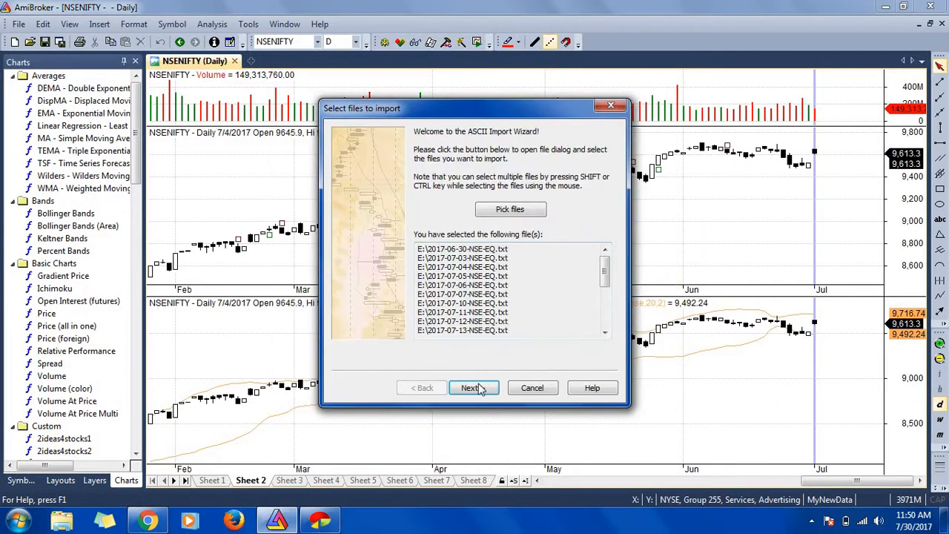
pyautogui.click(470, 387)
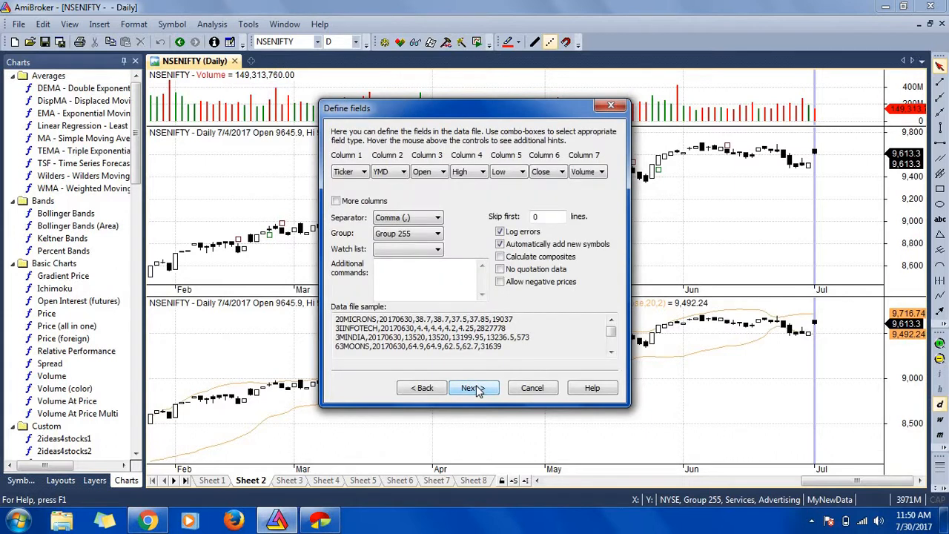
pyautogui.click(467, 389)
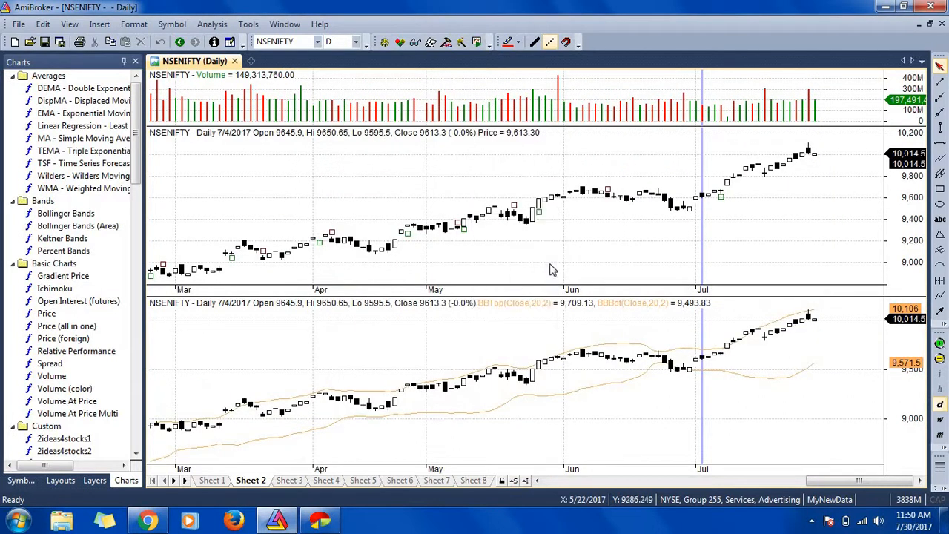
pyautogui.moveTo(809, 326)
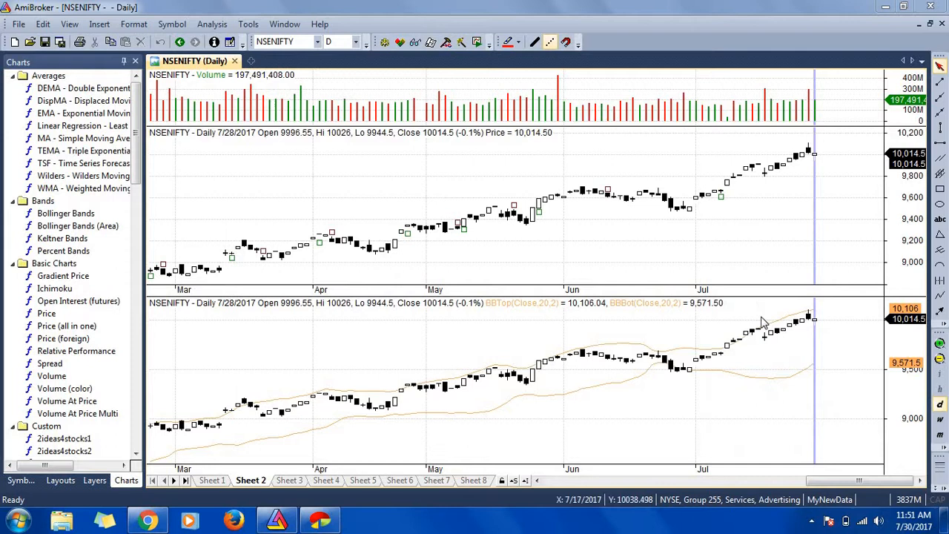
pyautogui.moveTo(807, 323)
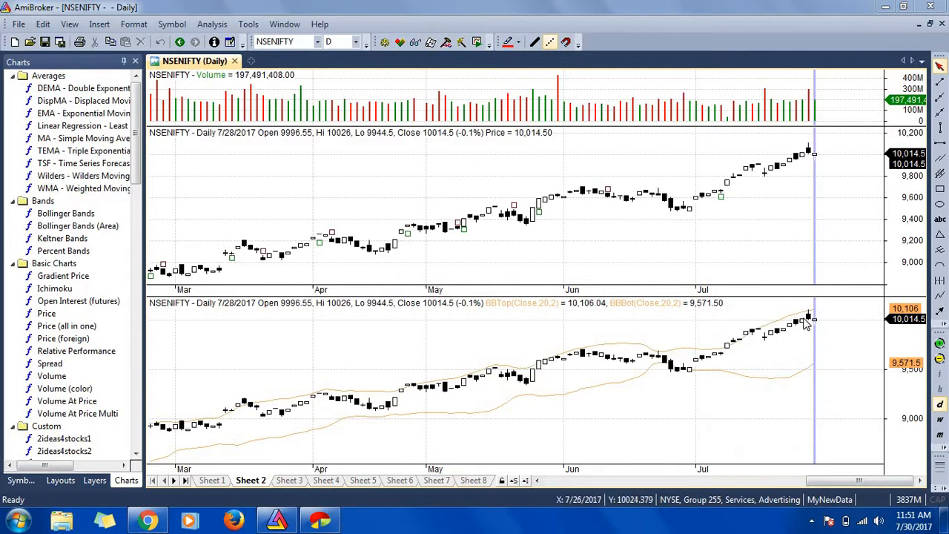
pyautogui.moveTo(806, 319)
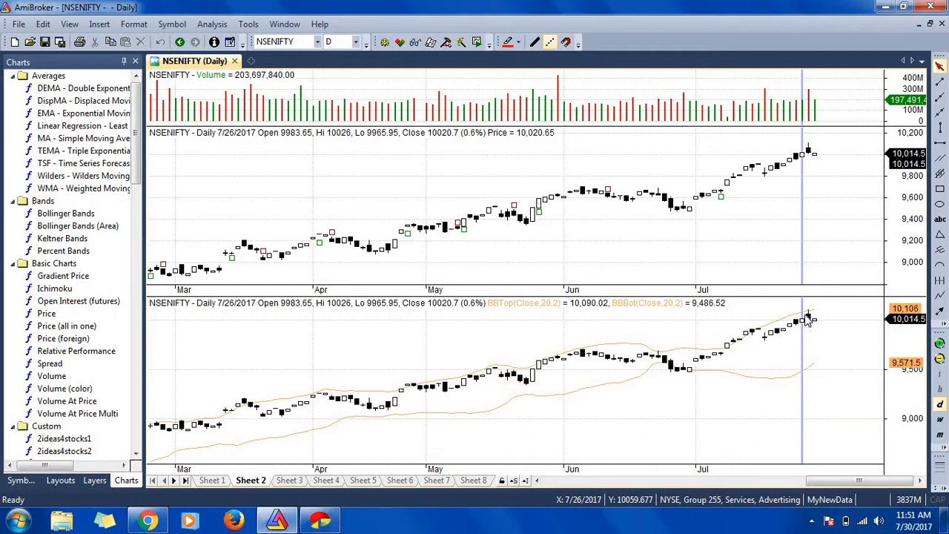
pyautogui.moveTo(555, 374)
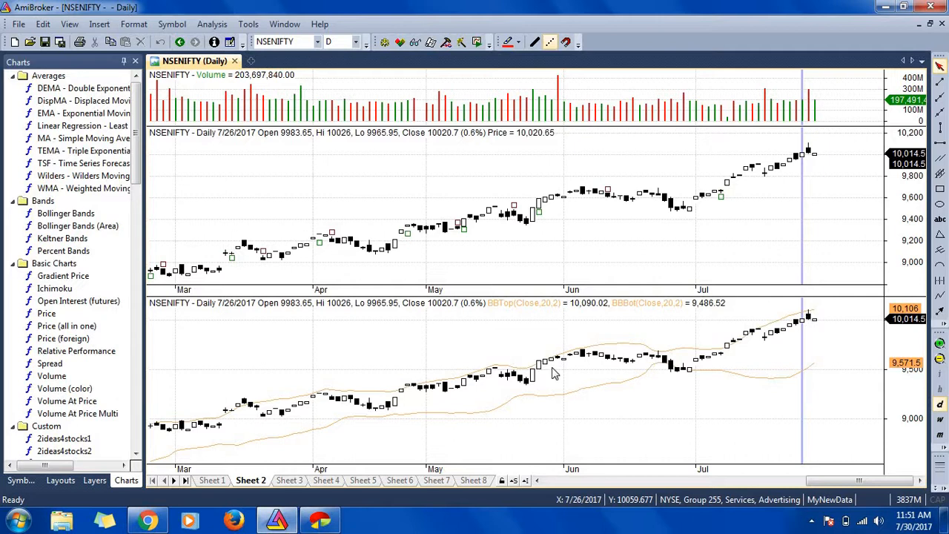